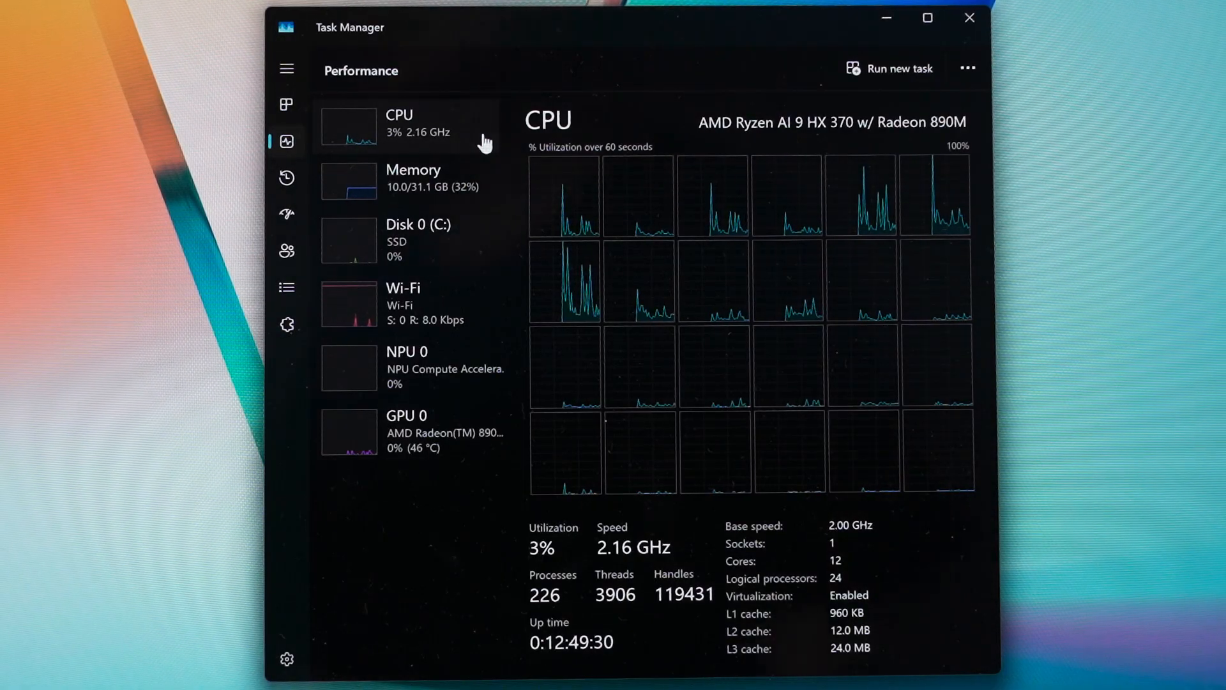
View the CPU, GPU 0 and Memory performance pages in Task Manager in turn.
left_click(407, 430)
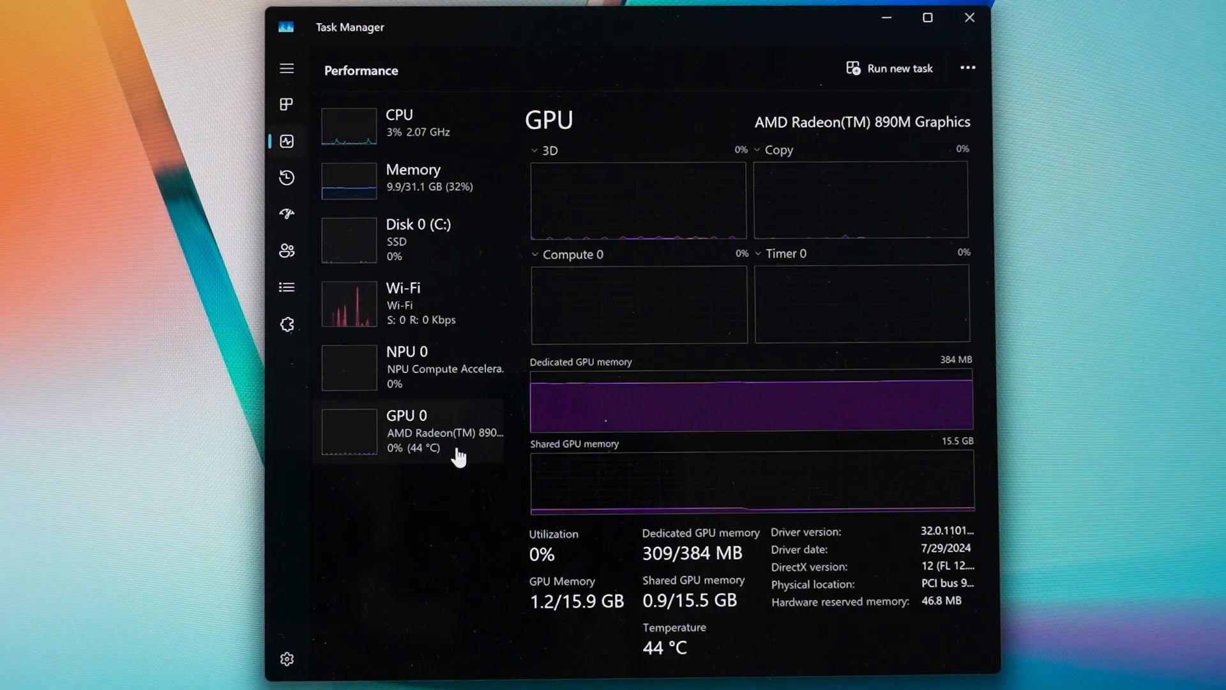
left_click(413, 178)
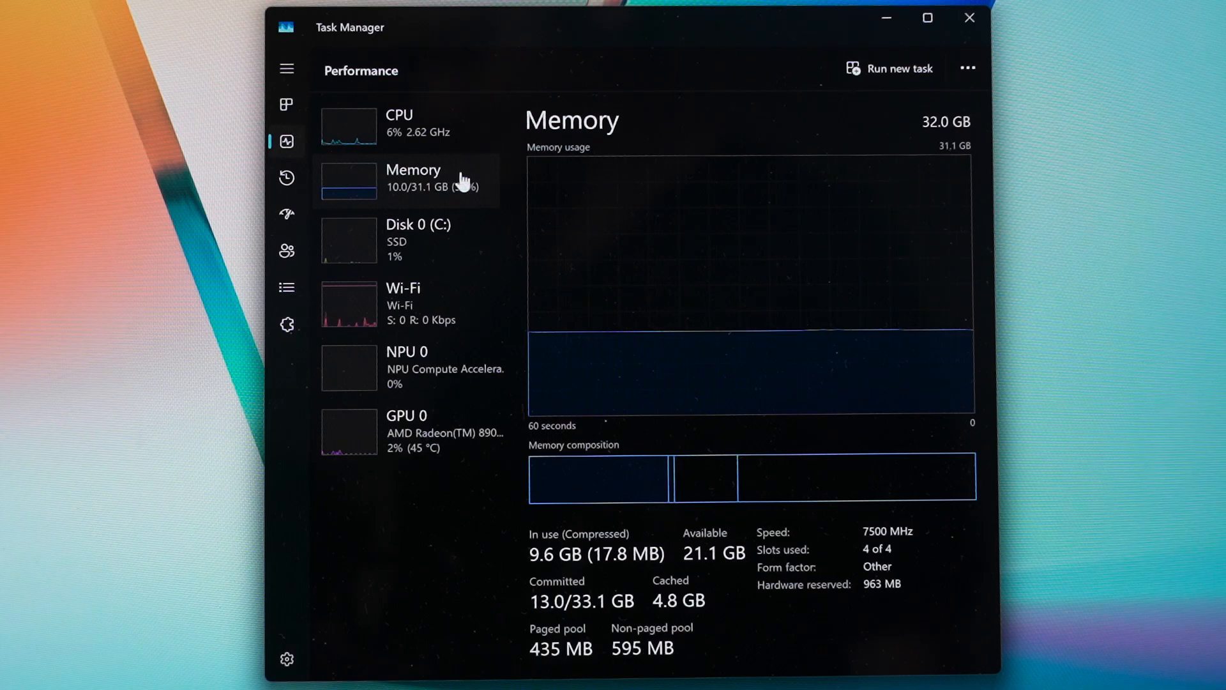
left_click(417, 240)
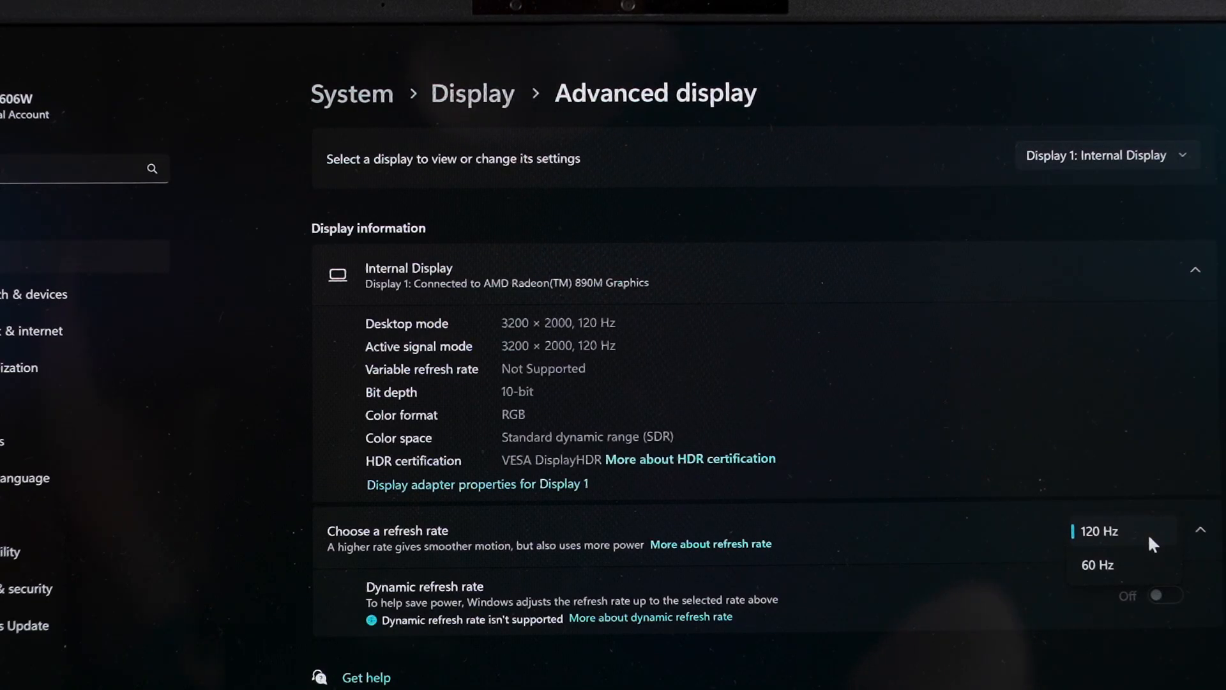
Select 120 Hz in the Choose a refresh rate dropdown for the 3200 × 2000 display.
left_click(1097, 531)
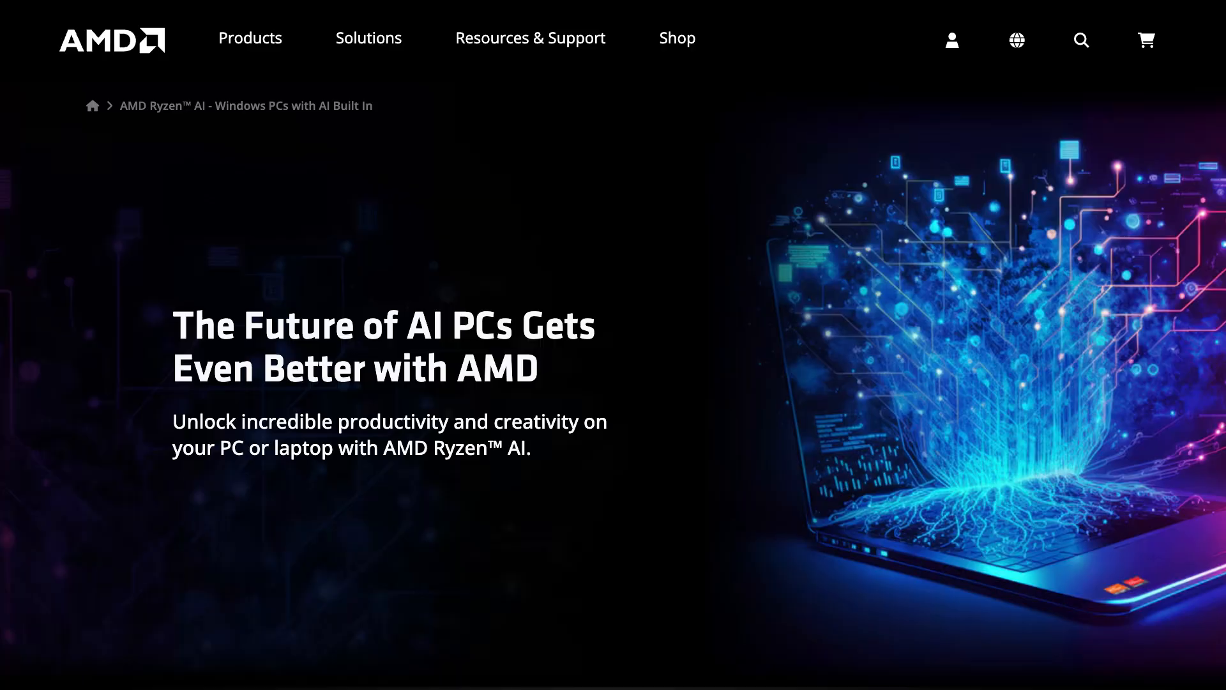
Scroll down to the Ryzen AI 9 HX 370 specifications table showing 12 cores and 24 threads.
scroll("down", 3)
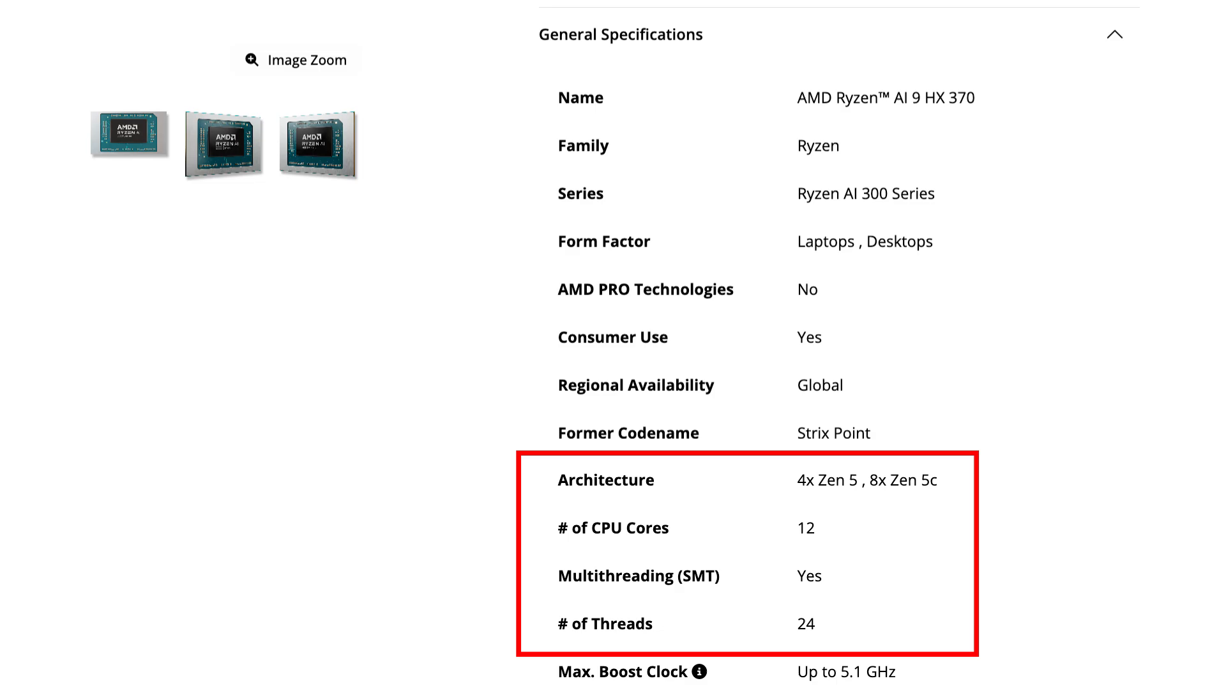
scroll("down", 3)
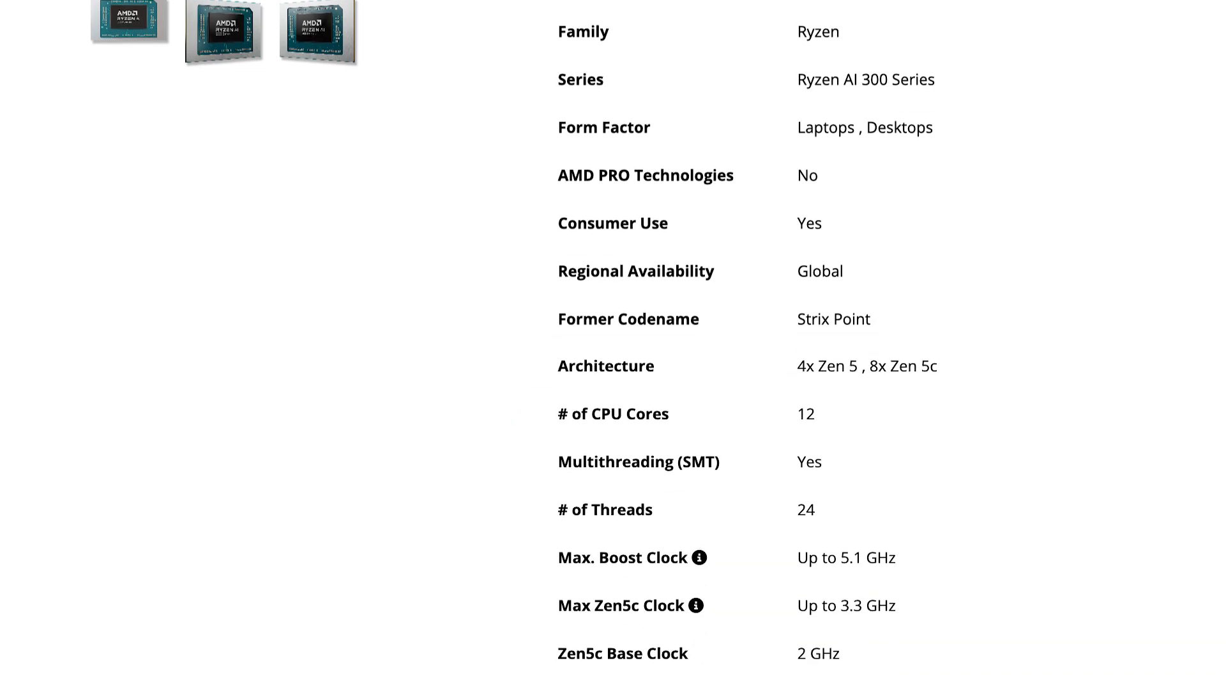
scroll("down", 3)
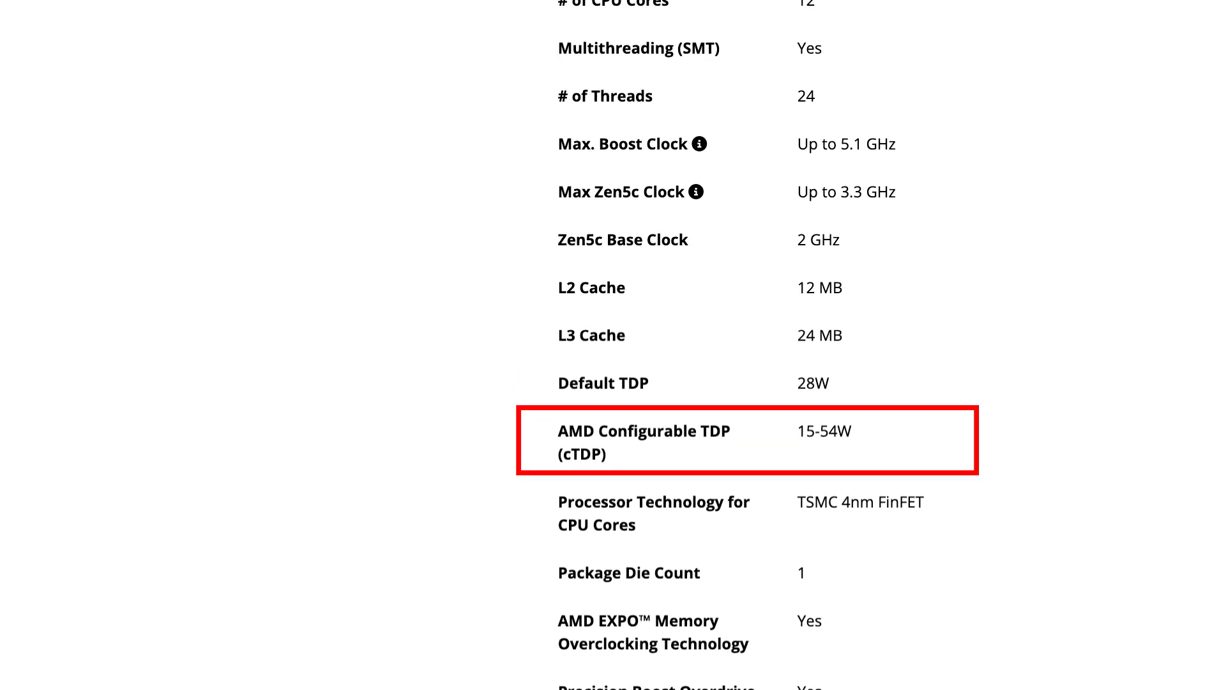